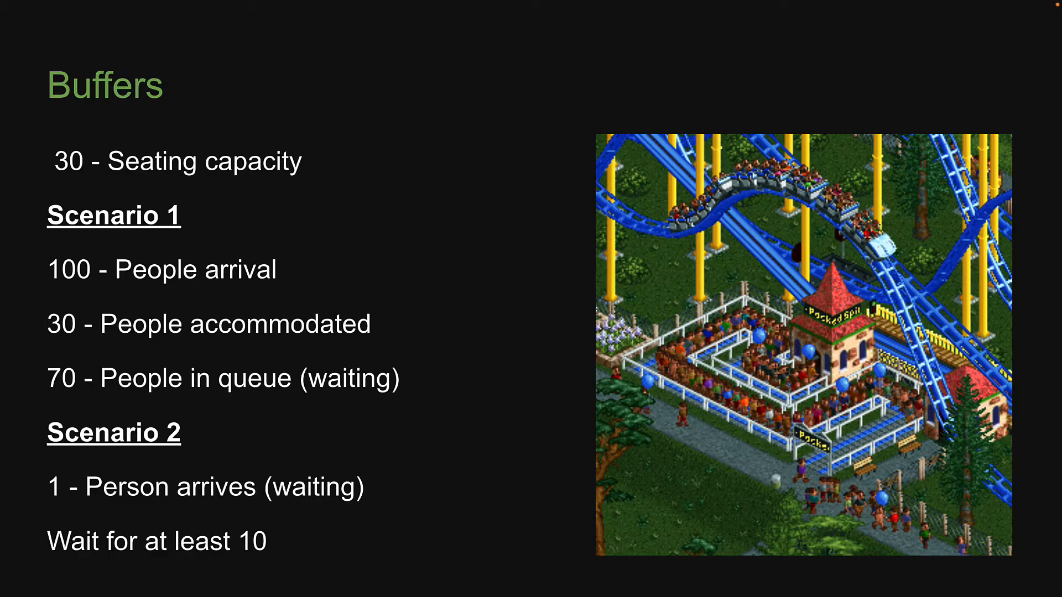
- Advance past the Buffers seating-capacity slide before moving to the empty index.js
{"action": "key", "text": "Right"}
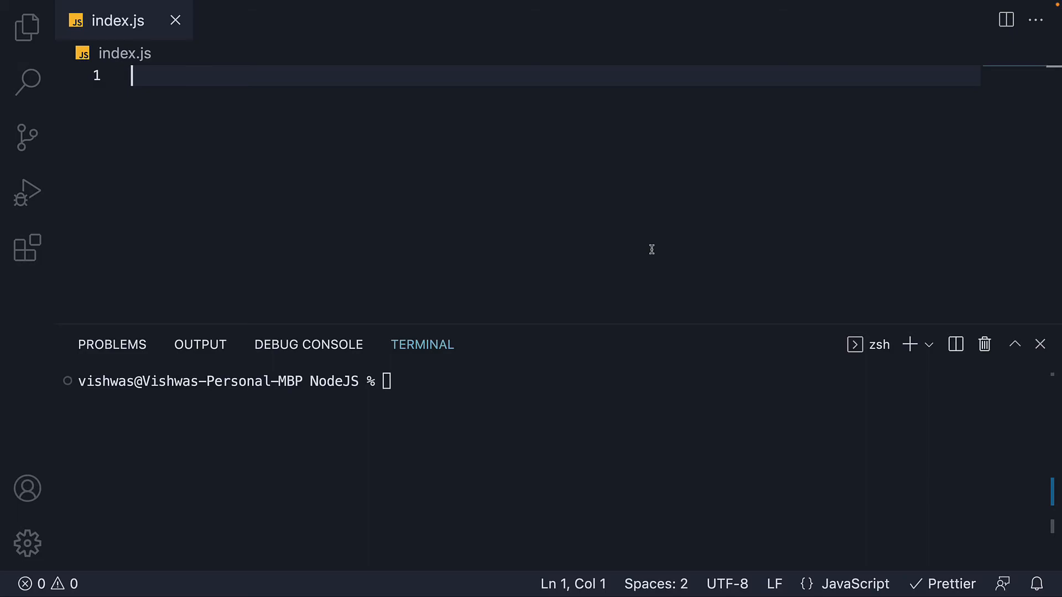
- Declare const buffer = new Buffer.from("Vishwas", "utf-8")
{"action": "type", "text": "const buffer = new"}
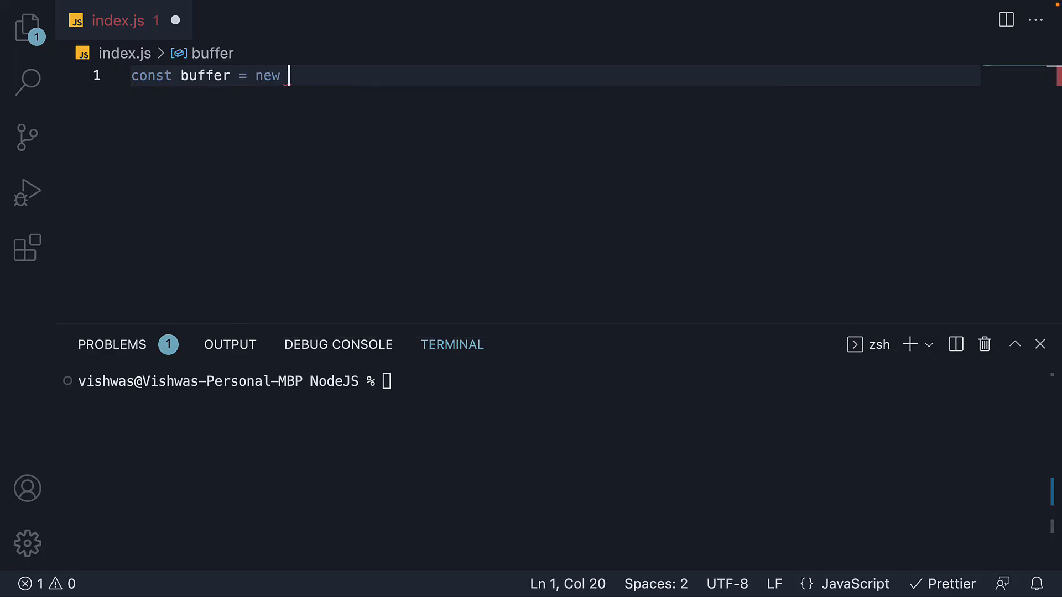
{"action": "type", "text": "Buffer"}
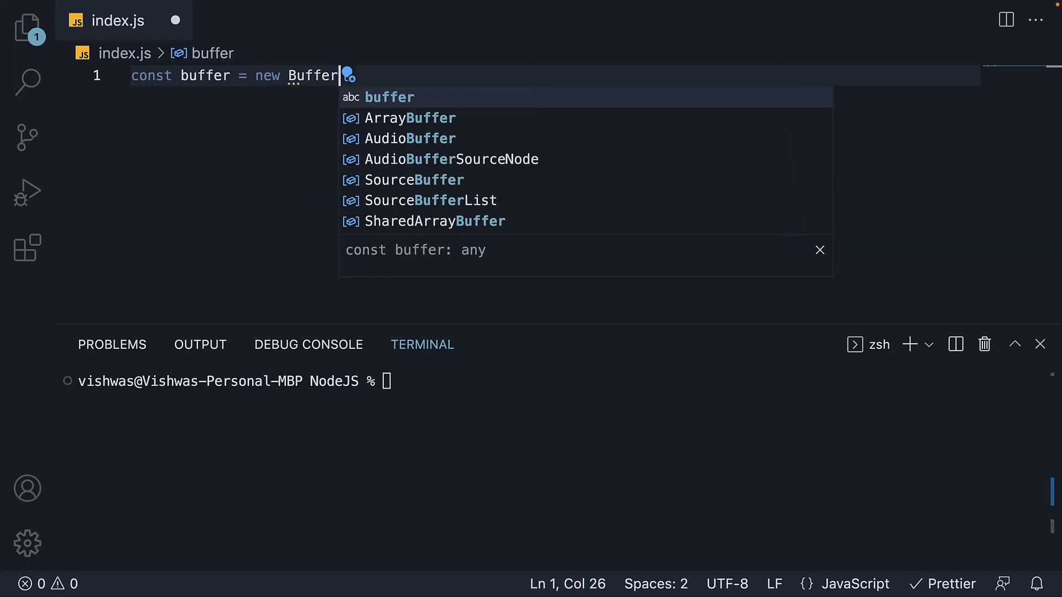
{"action": "type", "text": ".fro"}
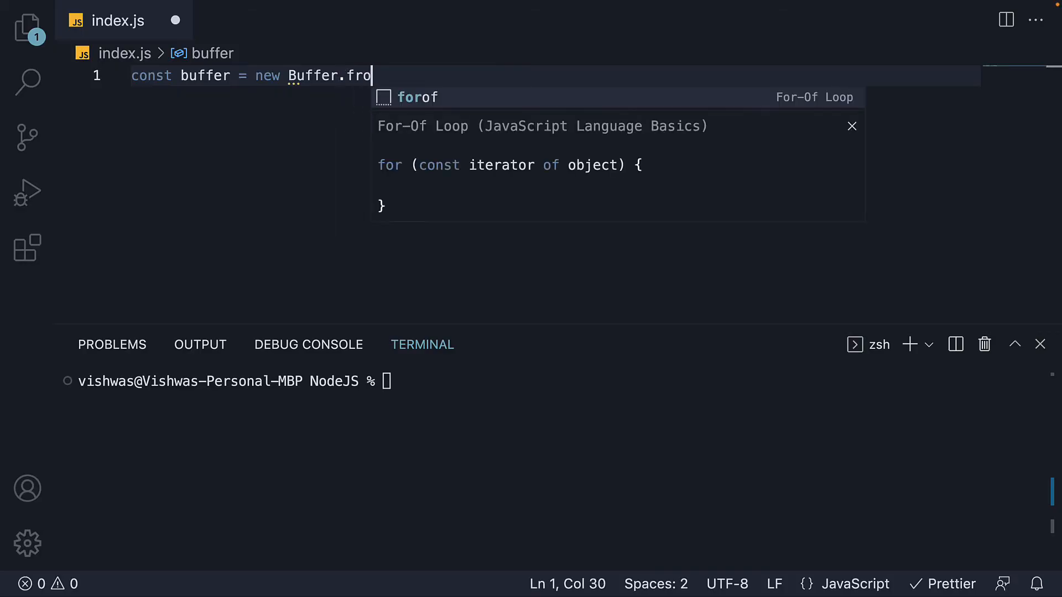
{"action": "type", "text": "m()"}
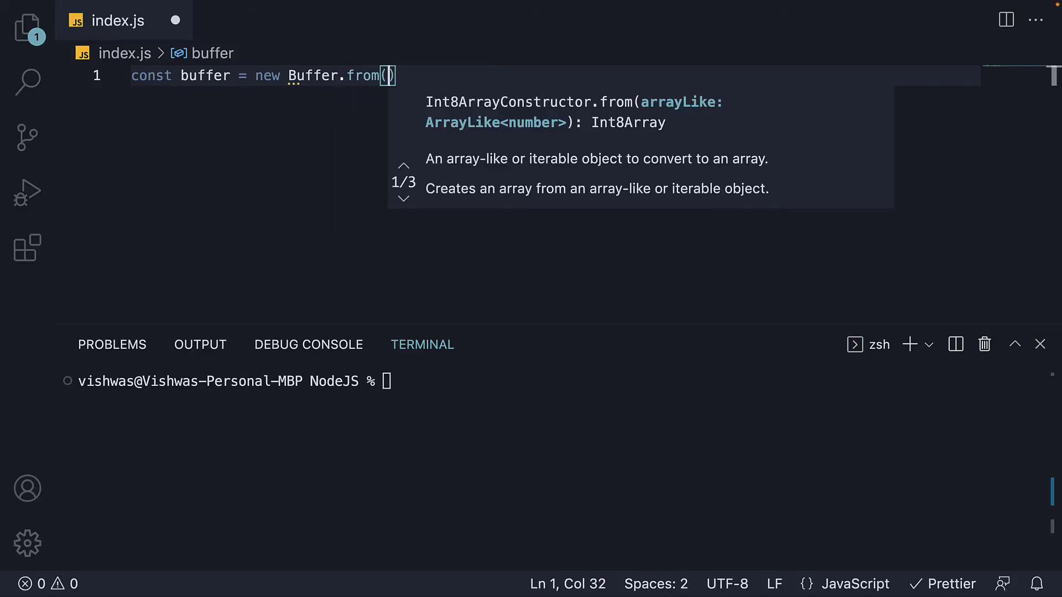
{"action": "type", "text": "\"V\""}
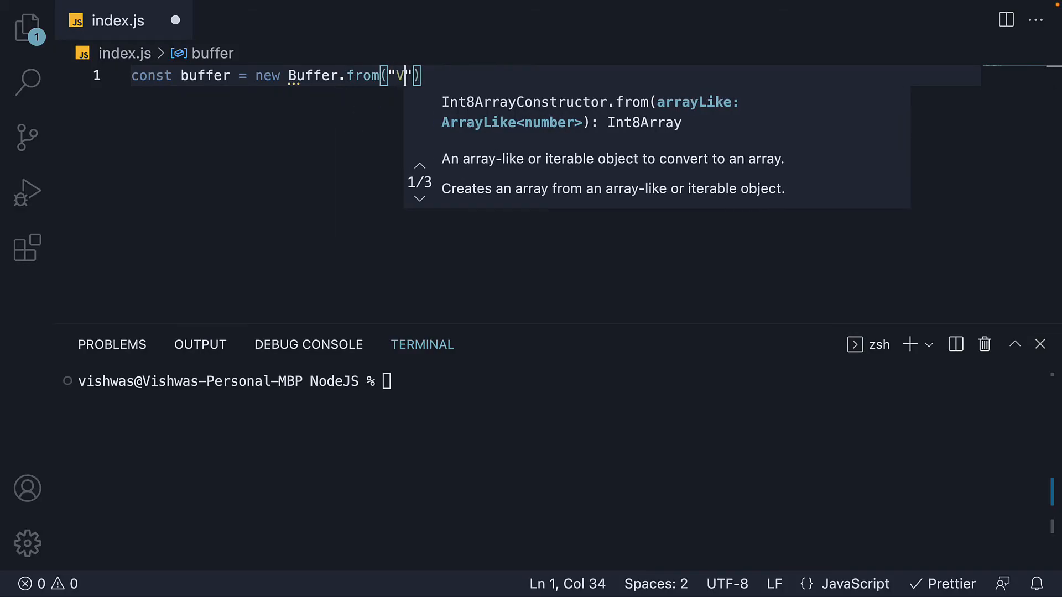
{"action": "type", "text": "ishwas"}
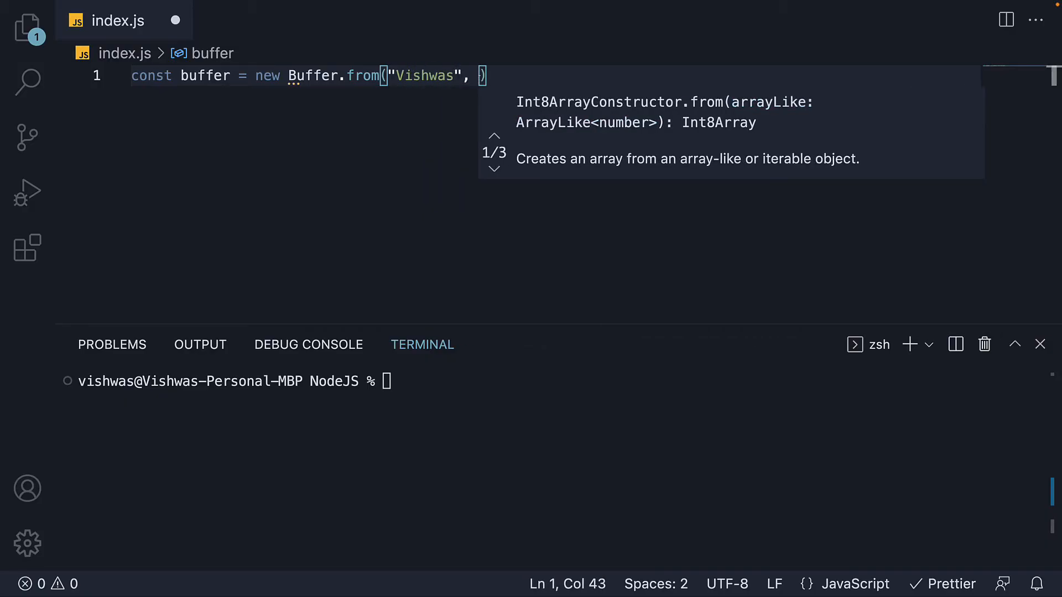
{"action": "type", "text": "\"utf\""}
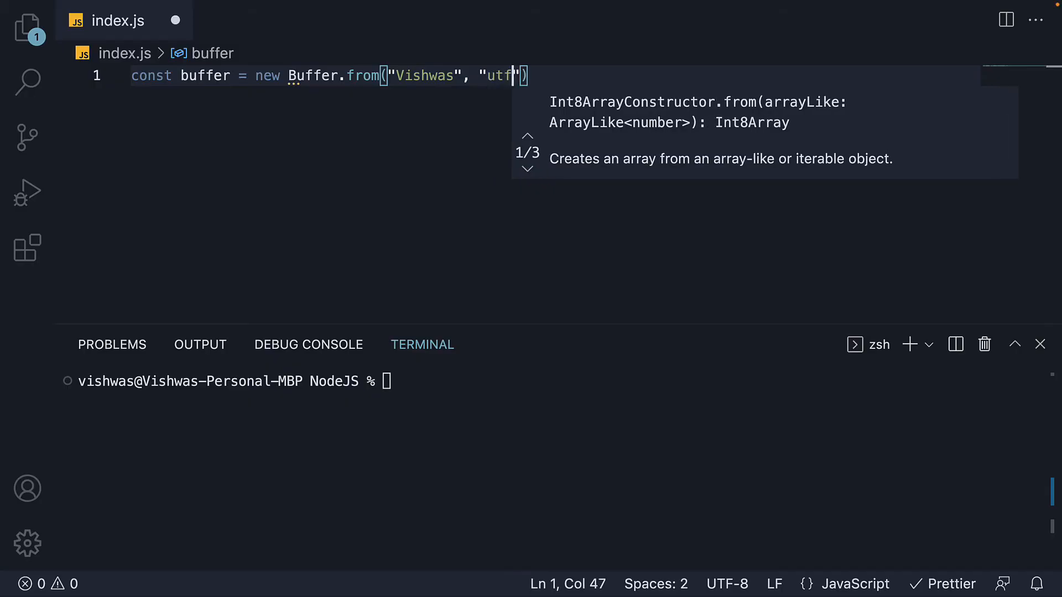
{"action": "type", "text": "-8"}
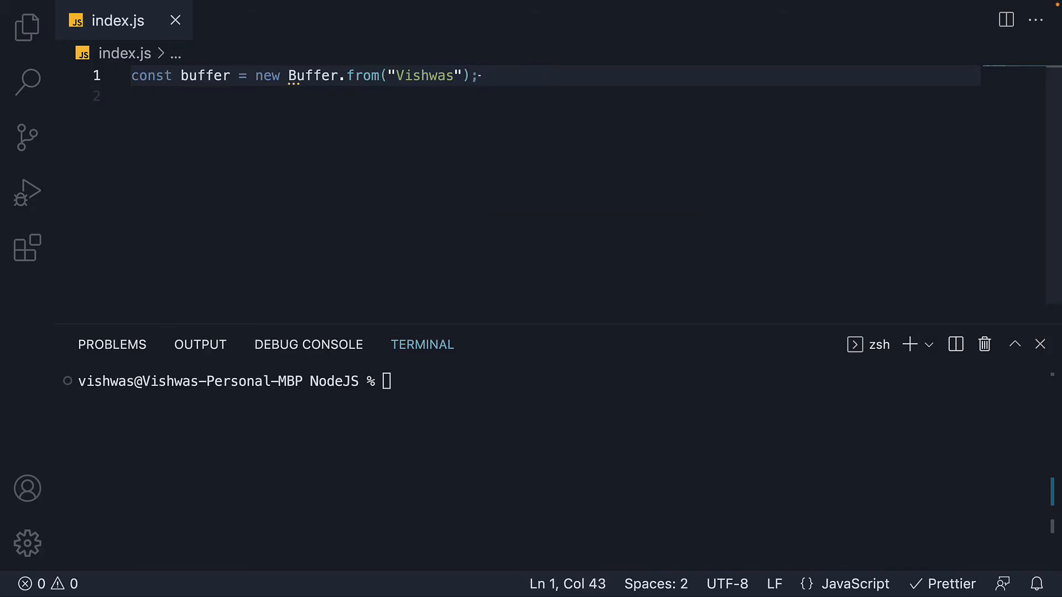
- Log buffer.toJSON() to the console on the next line
{"action": "type", "text": "console.log(buffer.to"}
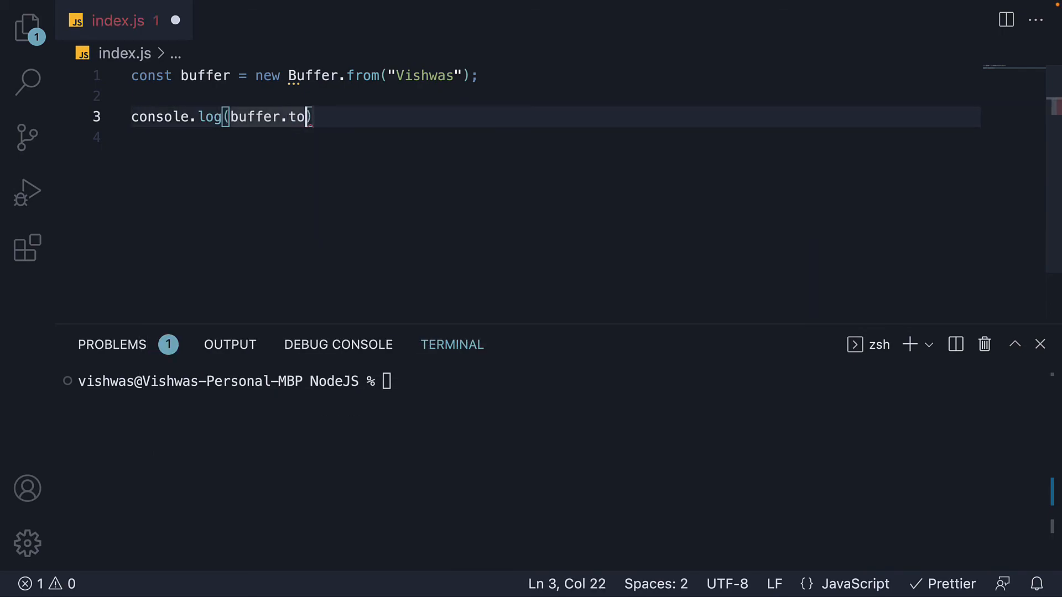
{"action": "type", "text": "JSON("}
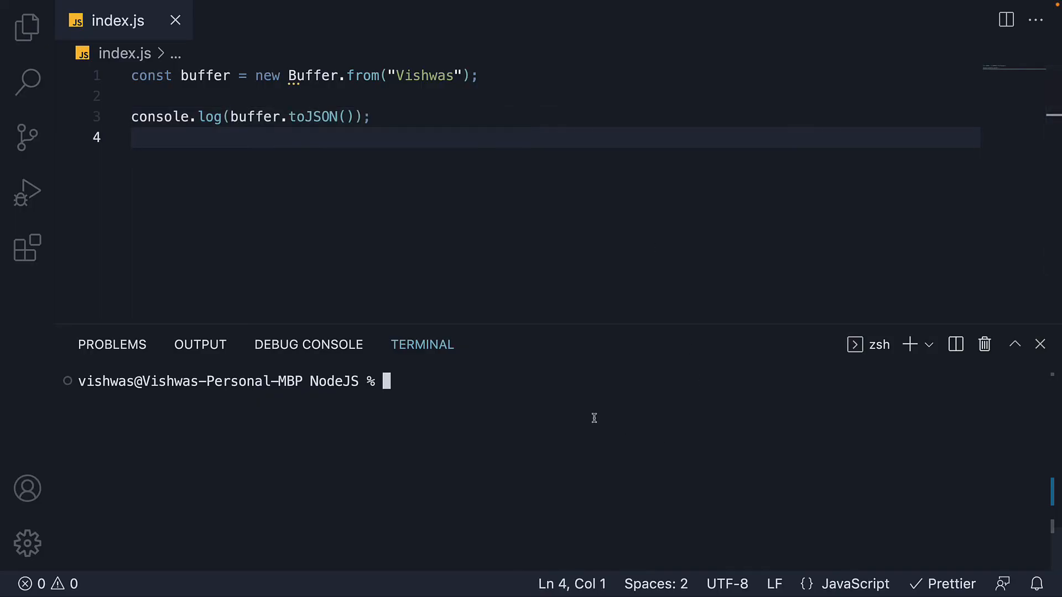
- Run node index so the terminal prints the buffer's JSON form with byte data 86,105,115,104,119,97,115
{"action": "type", "text": "node inde"}
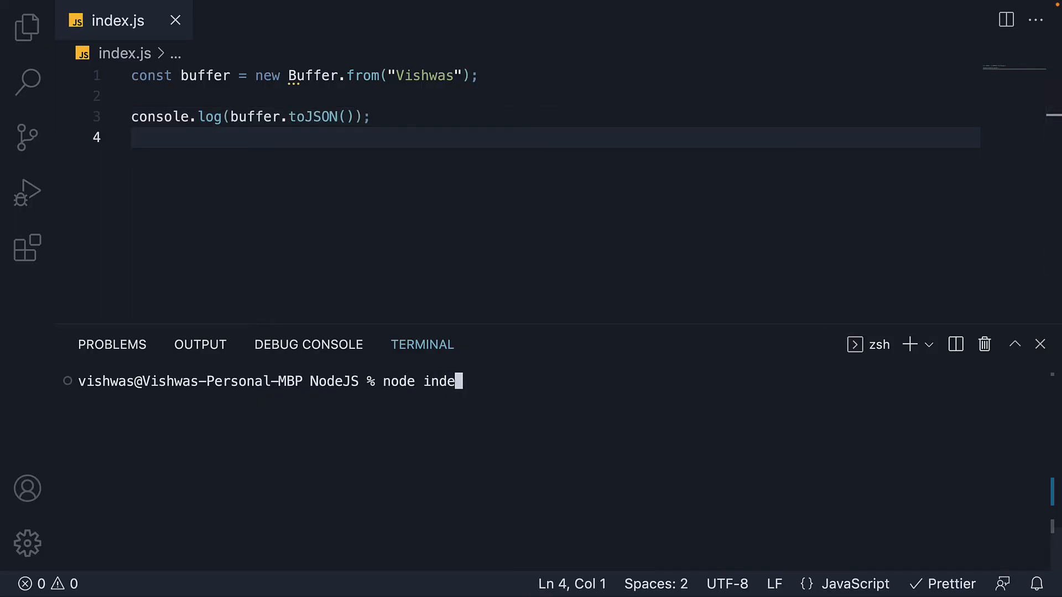
{"action": "key", "text": "Enter"}
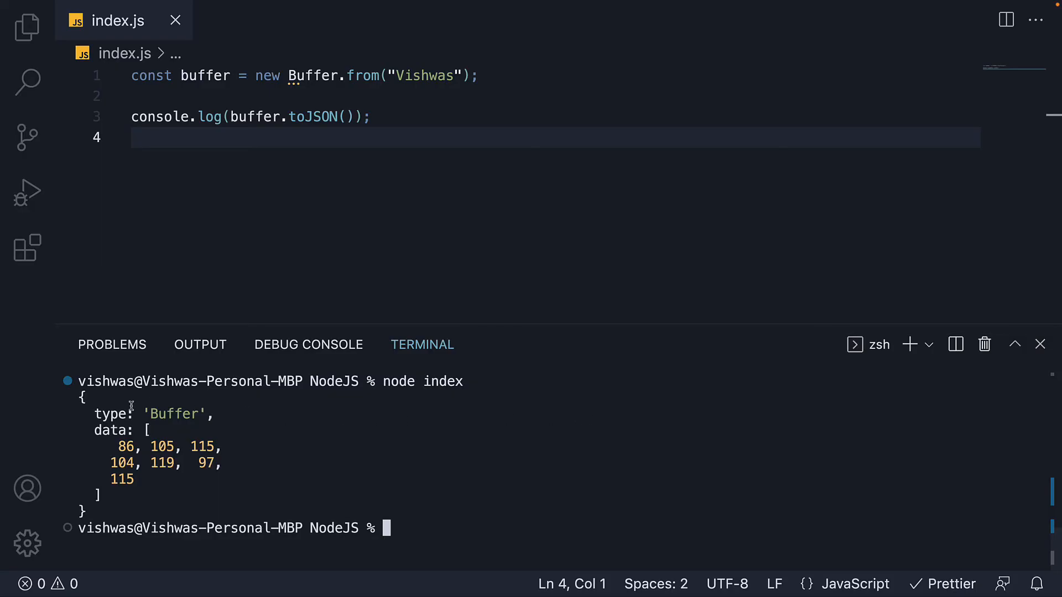
{"action": "mouse_move", "coordinate": [129, 413]}
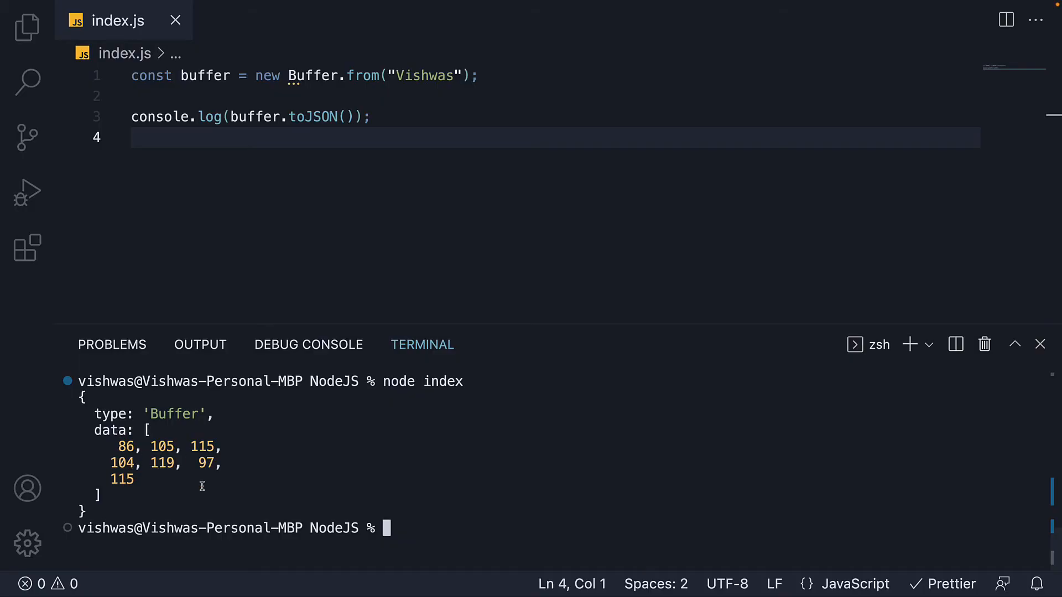
{"action": "mouse_move", "coordinate": [160, 447]}
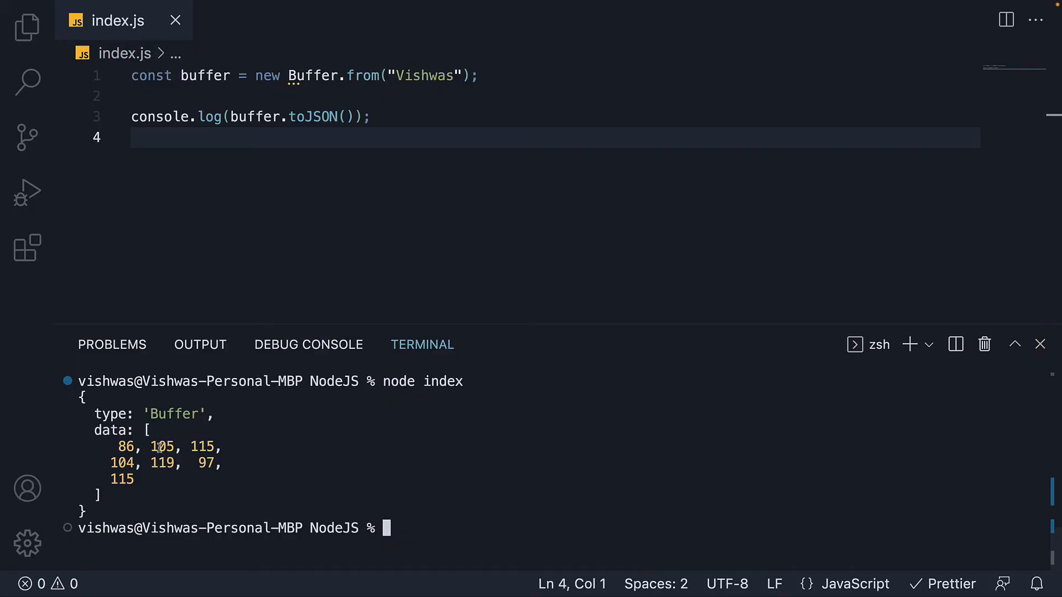
{"action": "mouse_move", "coordinate": [167, 436]}
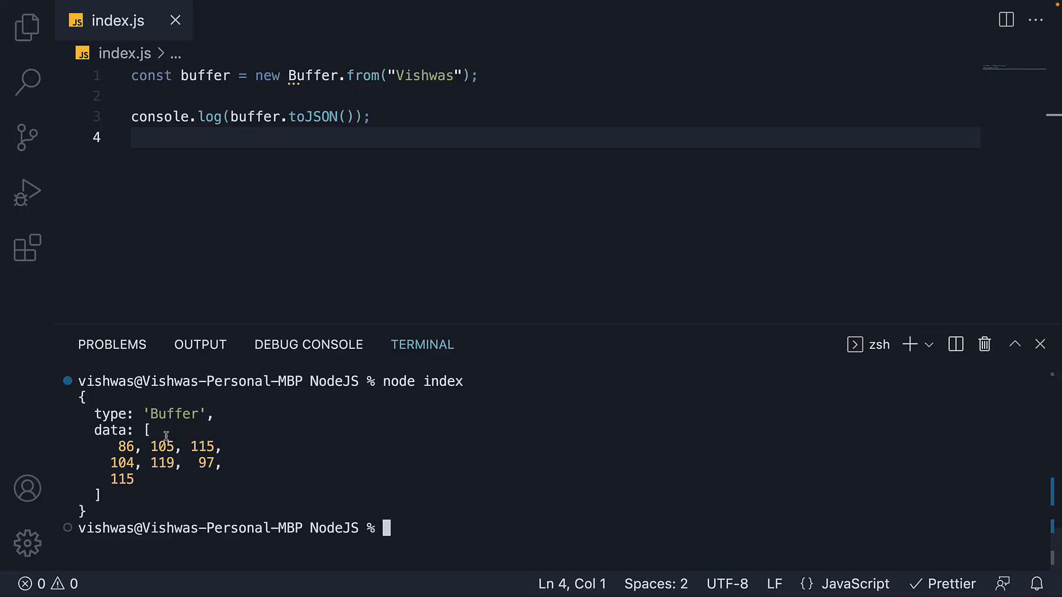
{"action": "mouse_move", "coordinate": [147, 445]}
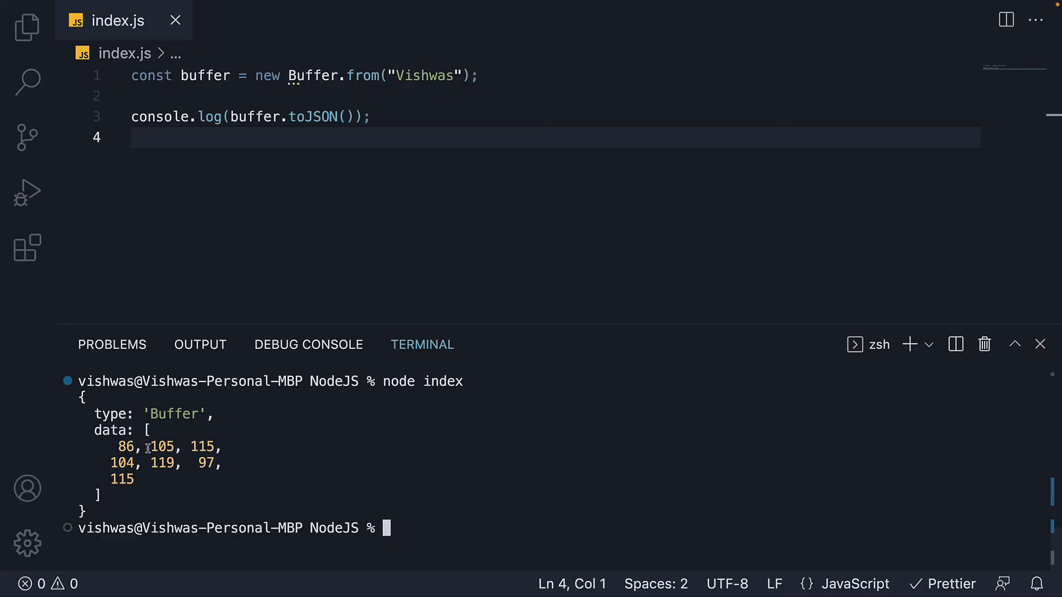
{"action": "mouse_move", "coordinate": [293, 434]}
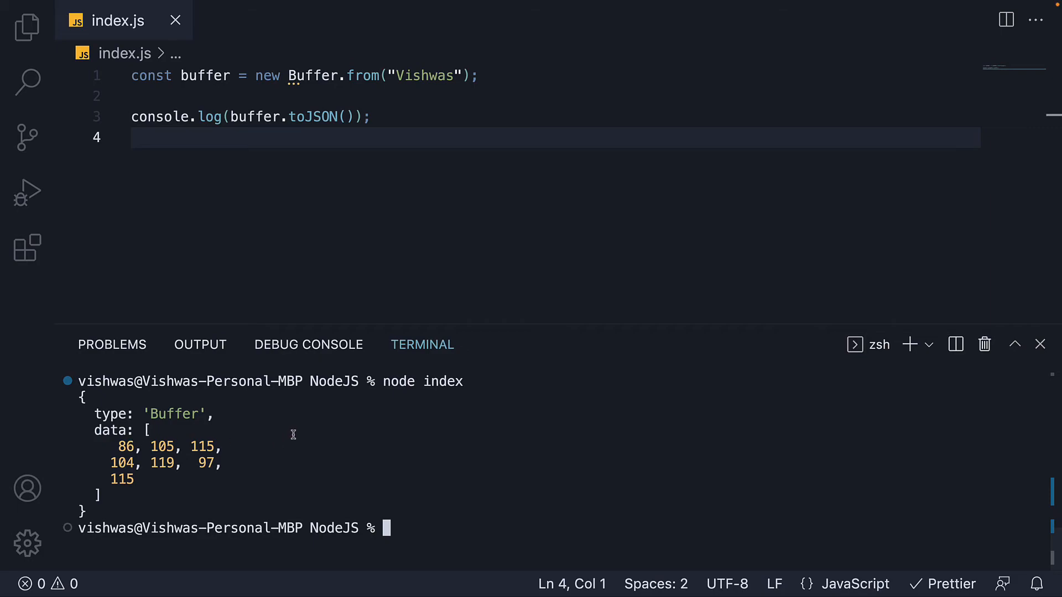
{"action": "mouse_move", "coordinate": [535, 240]}
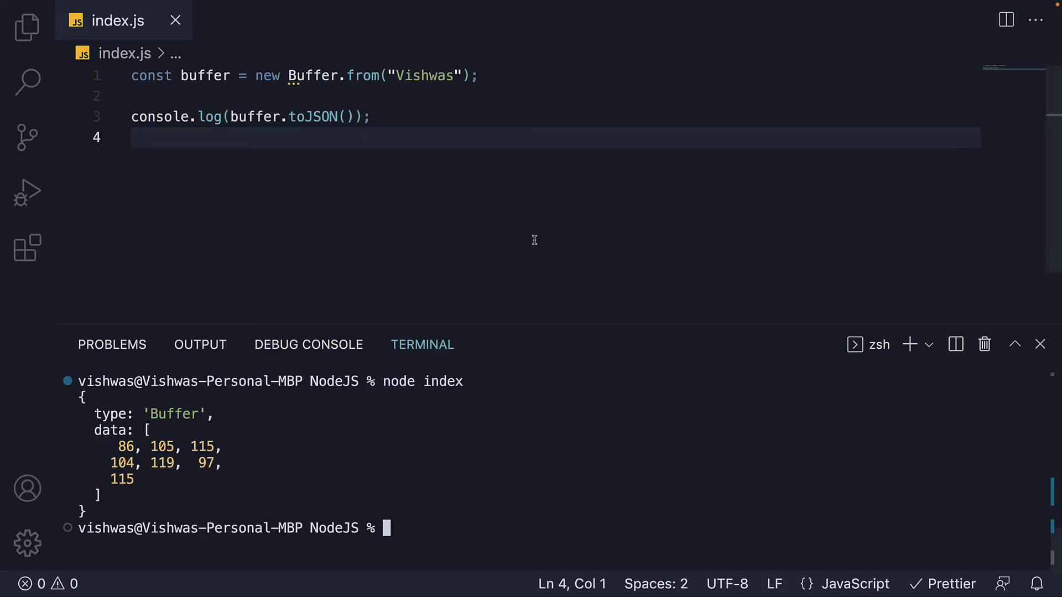
{"action": "mouse_move", "coordinate": [400, 134]}
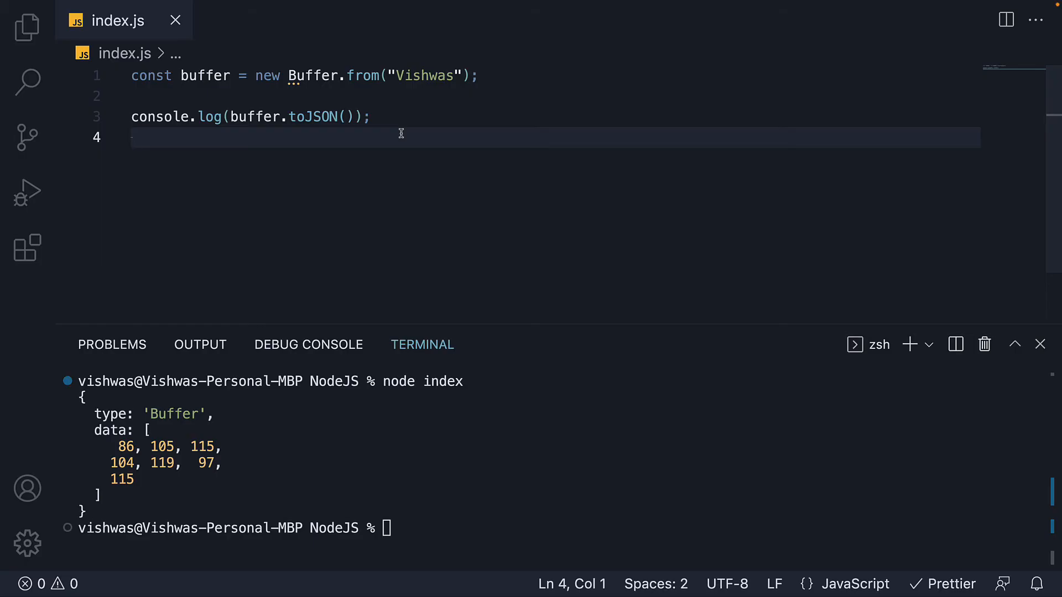
- Log the raw buffer with console.log(buffer) above the toJSON line
{"action": "type", "text": "console.log(first"}
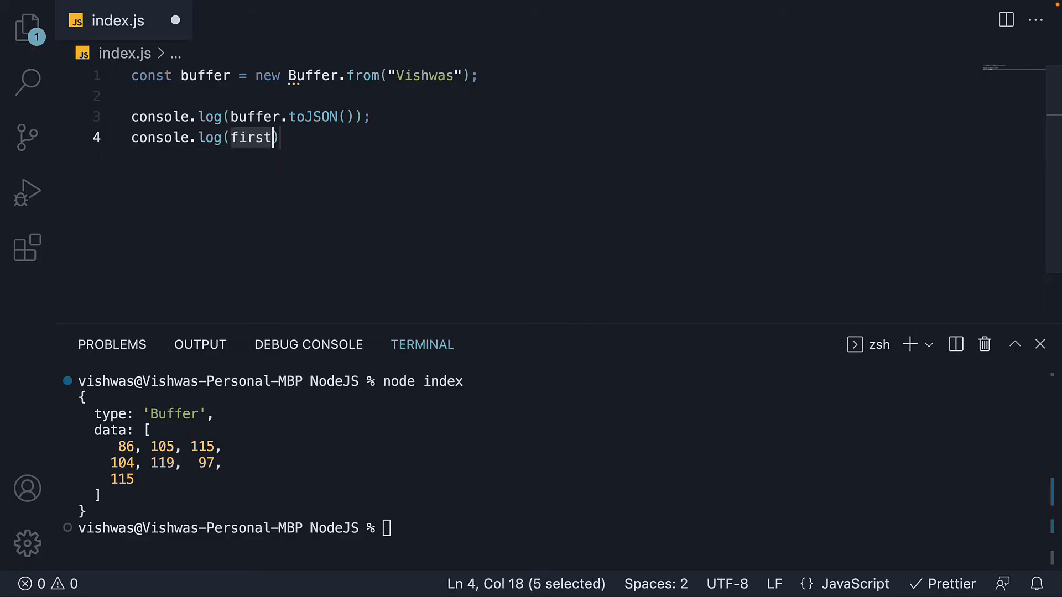
{"action": "type", "text": "buffe"}
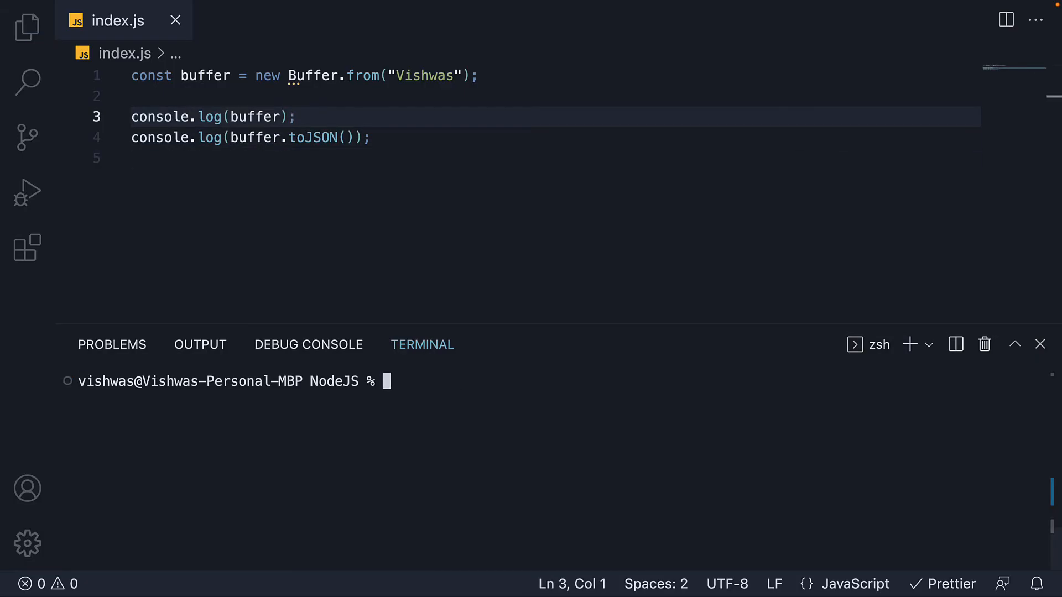
- Rerun node index to print the raw hex buffer, then pick out its first byte 56
{"action": "type", "text": "node index"}
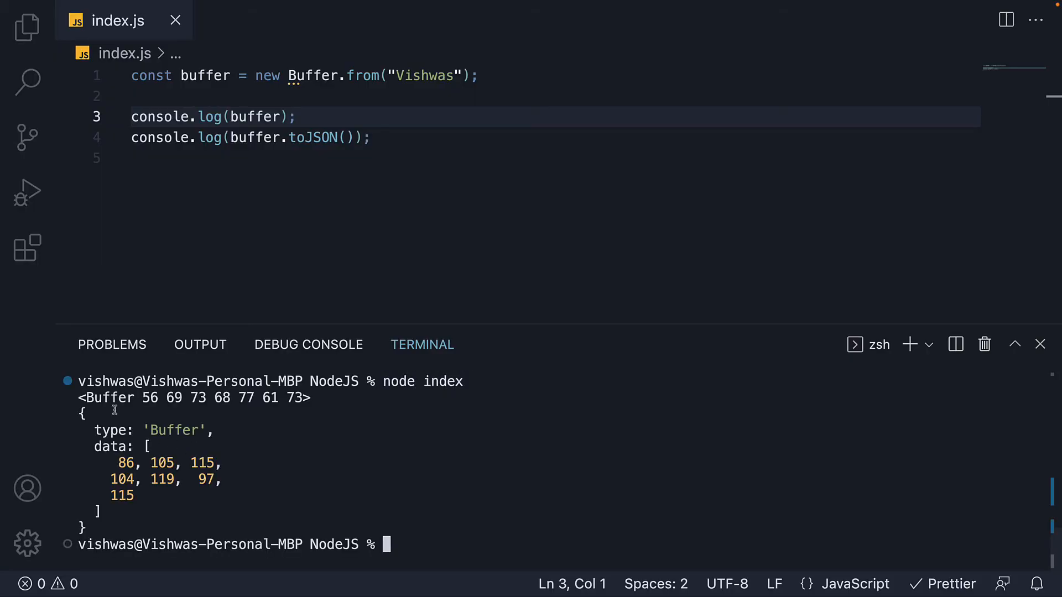
{"action": "mouse_move", "coordinate": [246, 400]}
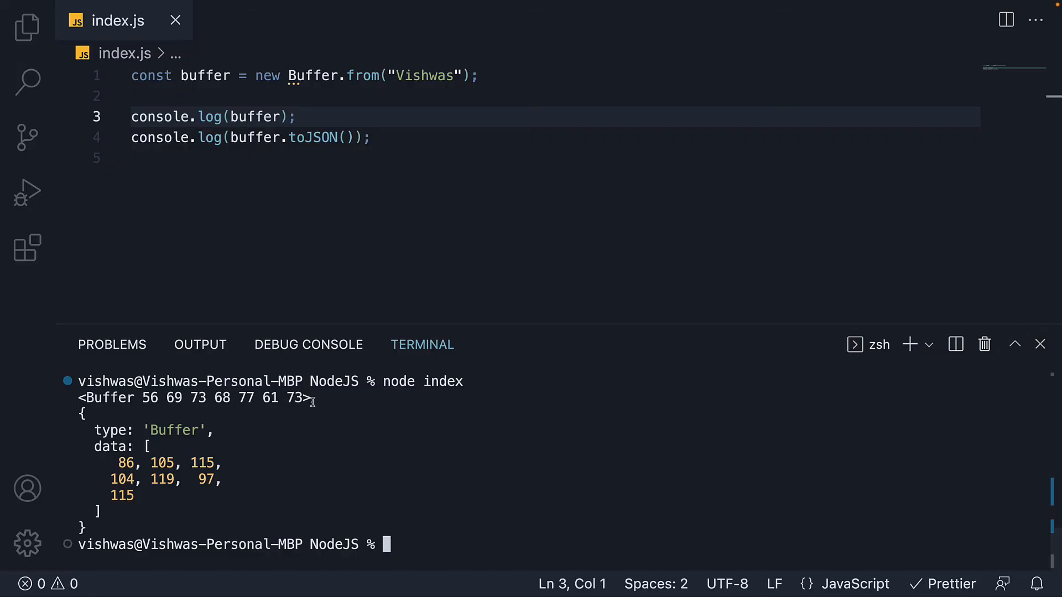
{"action": "mouse_move", "coordinate": [150, 406]}
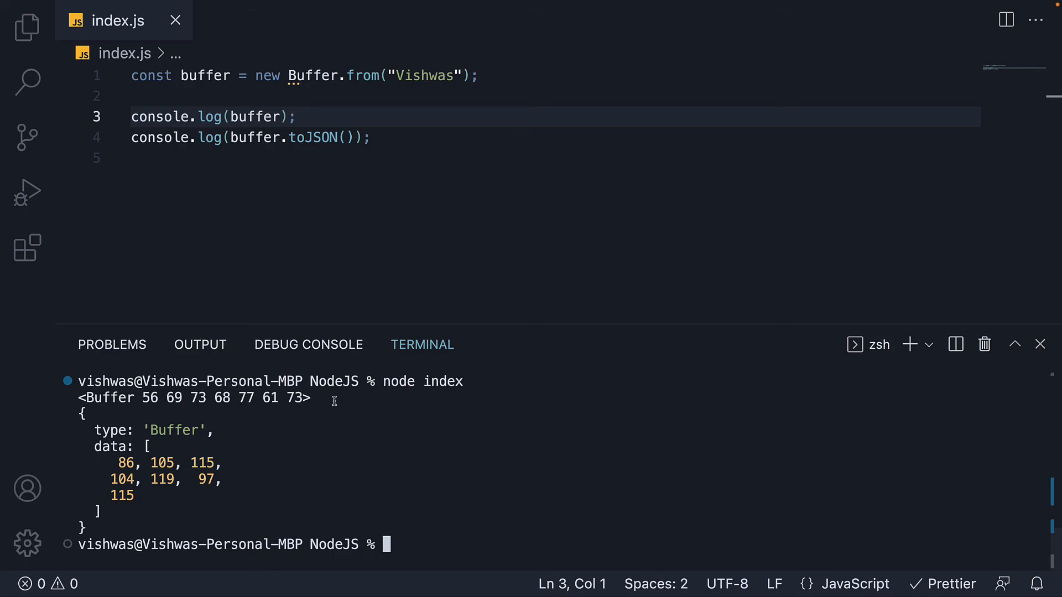
{"action": "mouse_move", "coordinate": [221, 402]}
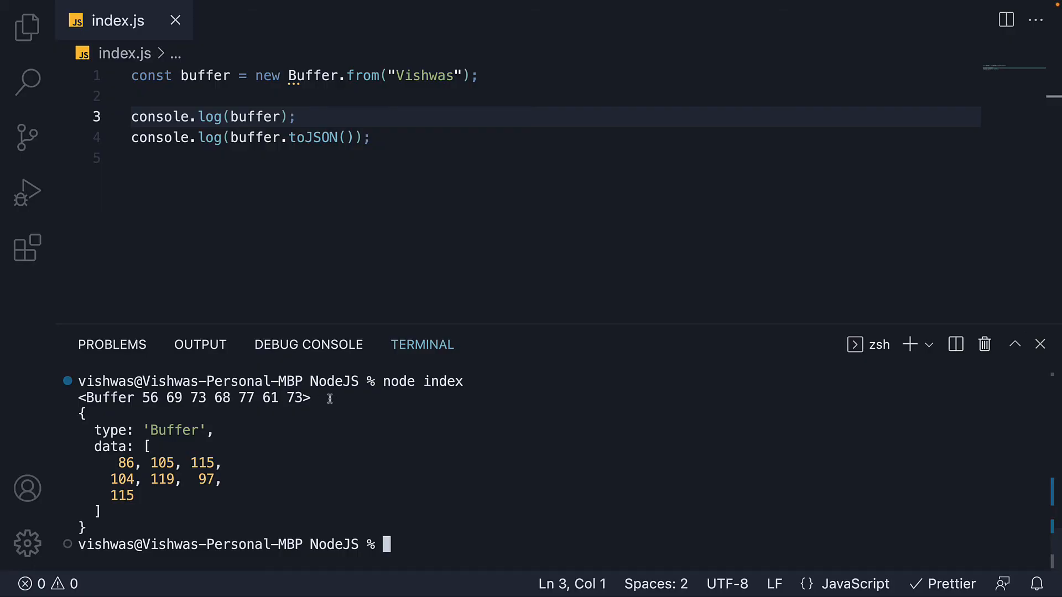
{"action": "mouse_move", "coordinate": [219, 399]}
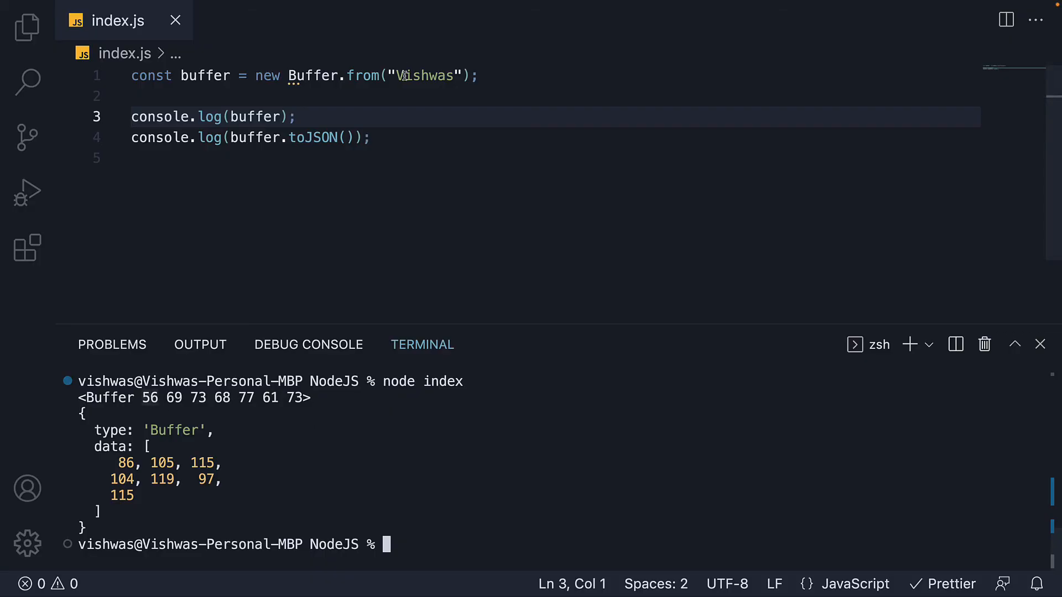
{"action": "double_click", "coordinate": [421, 75]}
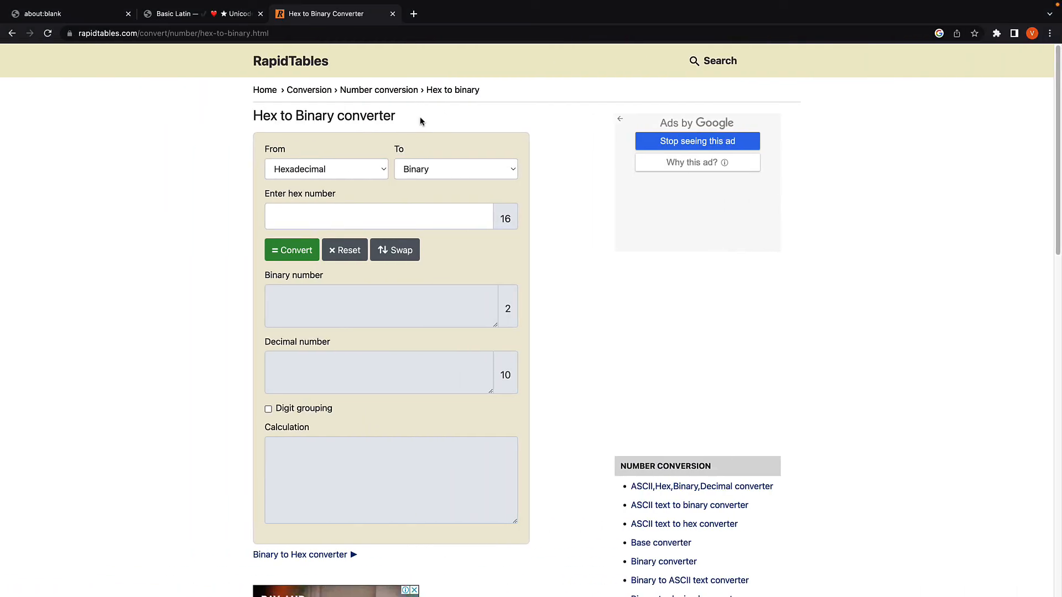
- Convert hex 56 in the RapidTables converter, giving binary 01010110 and decimal 86
{"action": "left_click", "coordinate": [378, 217]}
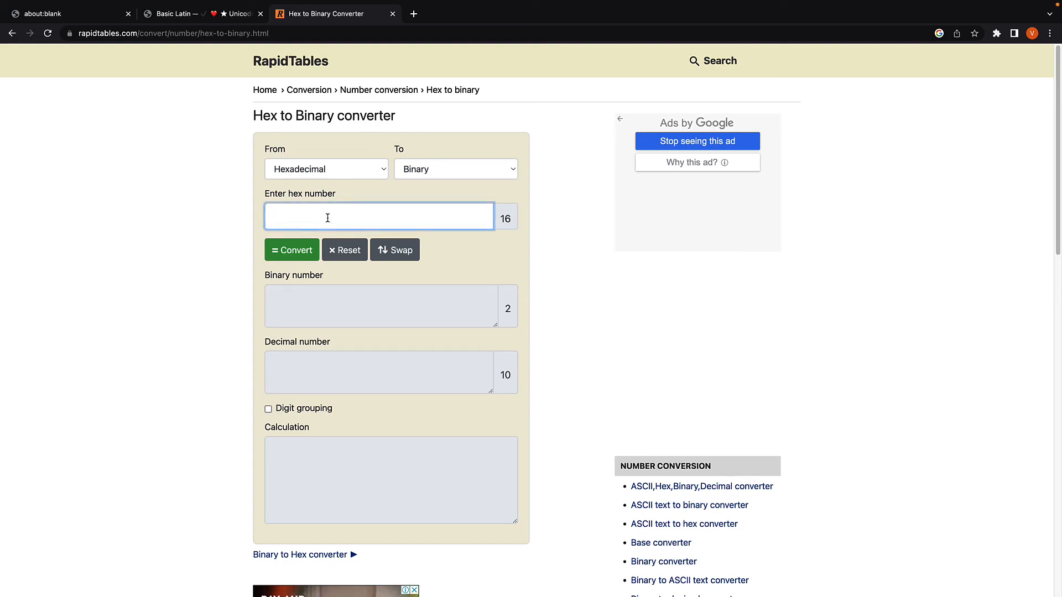
{"action": "type", "text": "56"}
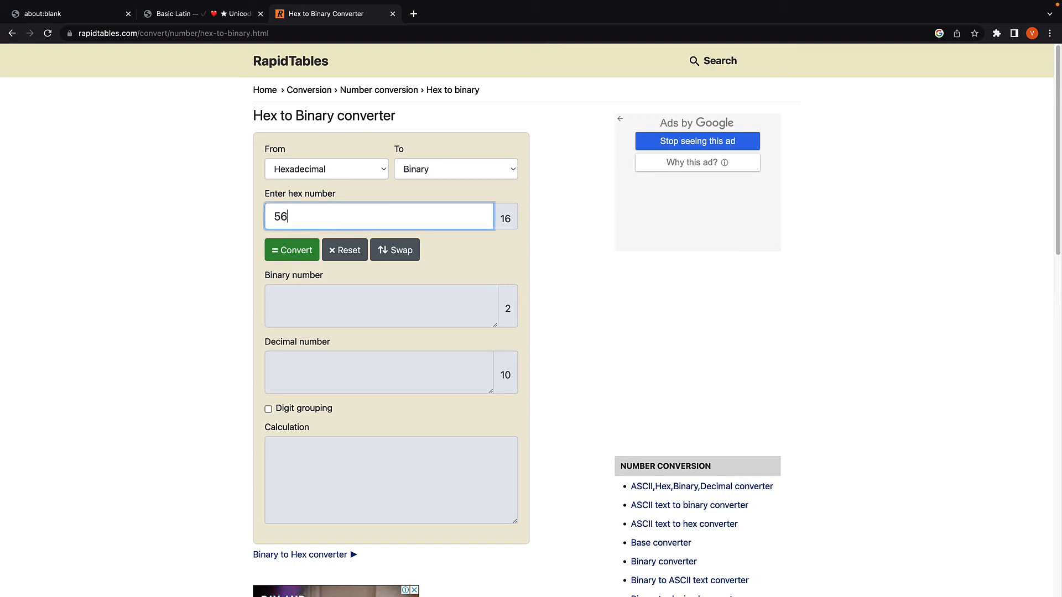
{"action": "left_click", "coordinate": [292, 250]}
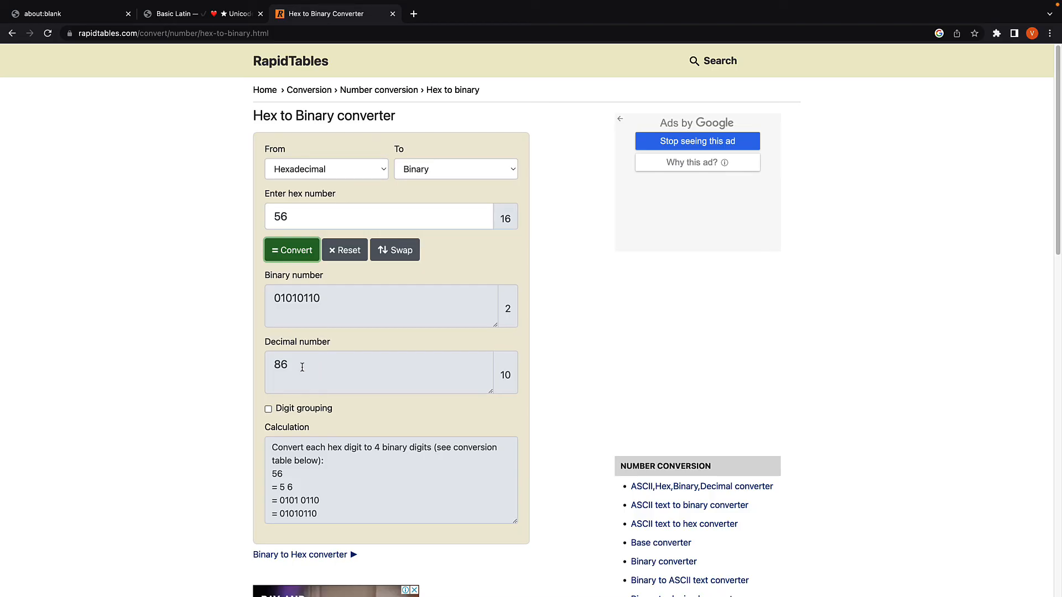
{"action": "mouse_move", "coordinate": [299, 370]}
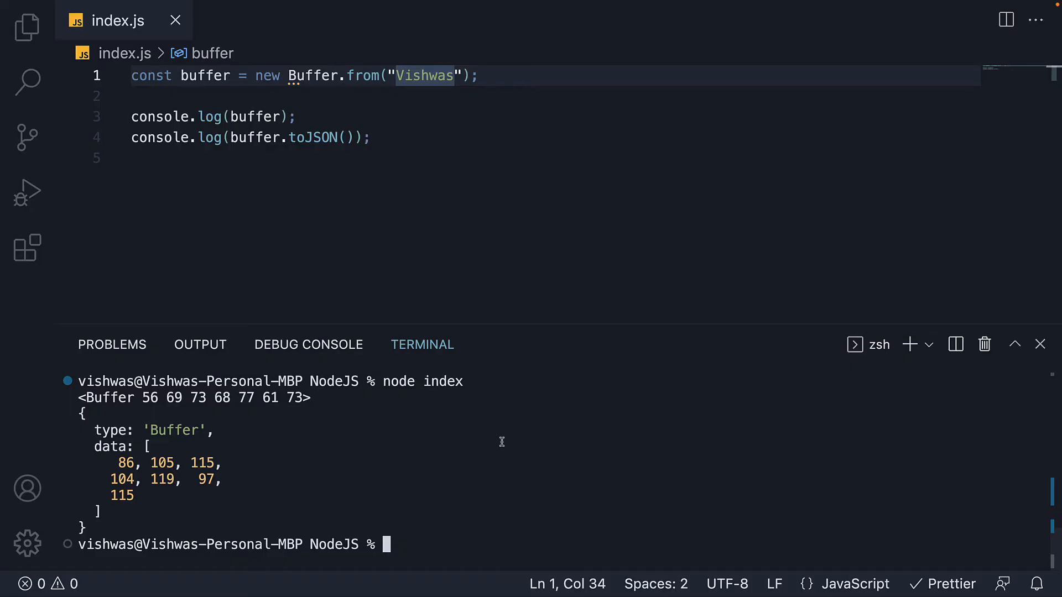
{"action": "mouse_move", "coordinate": [267, 454]}
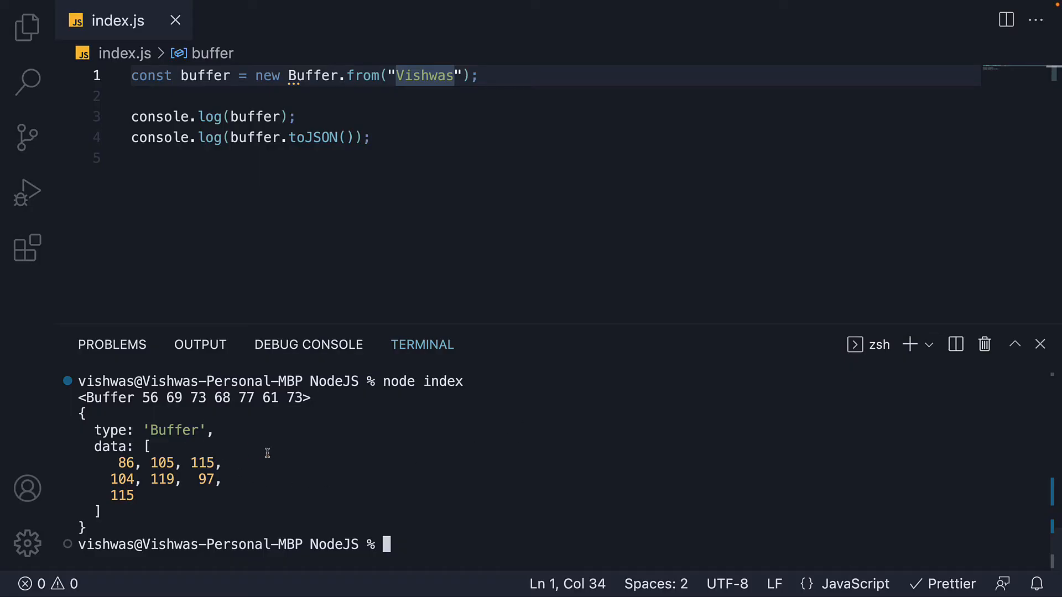
{"action": "mouse_move", "coordinate": [357, 440]}
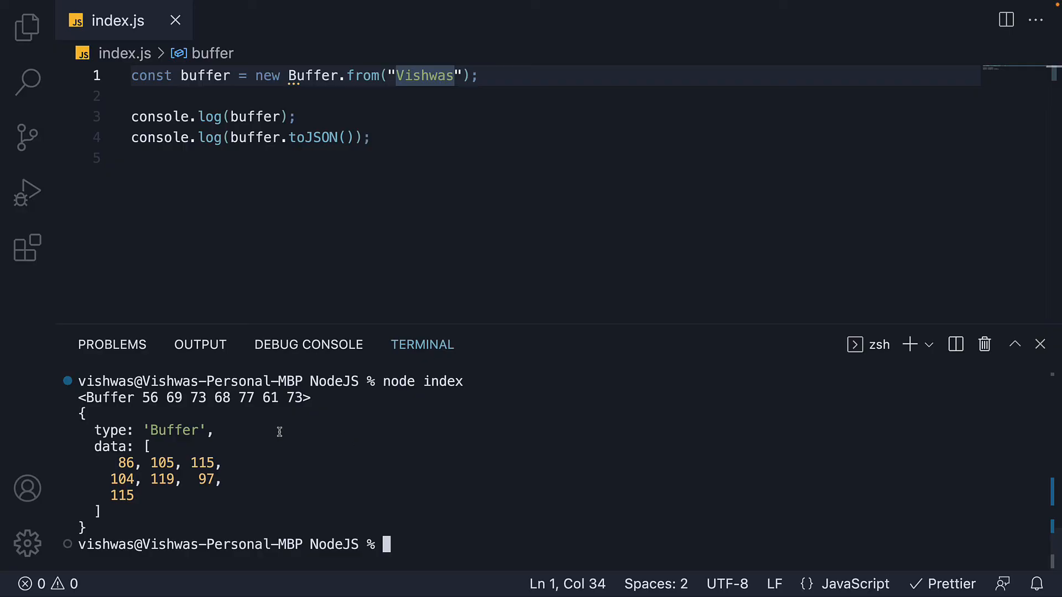
{"action": "mouse_move", "coordinate": [239, 471]}
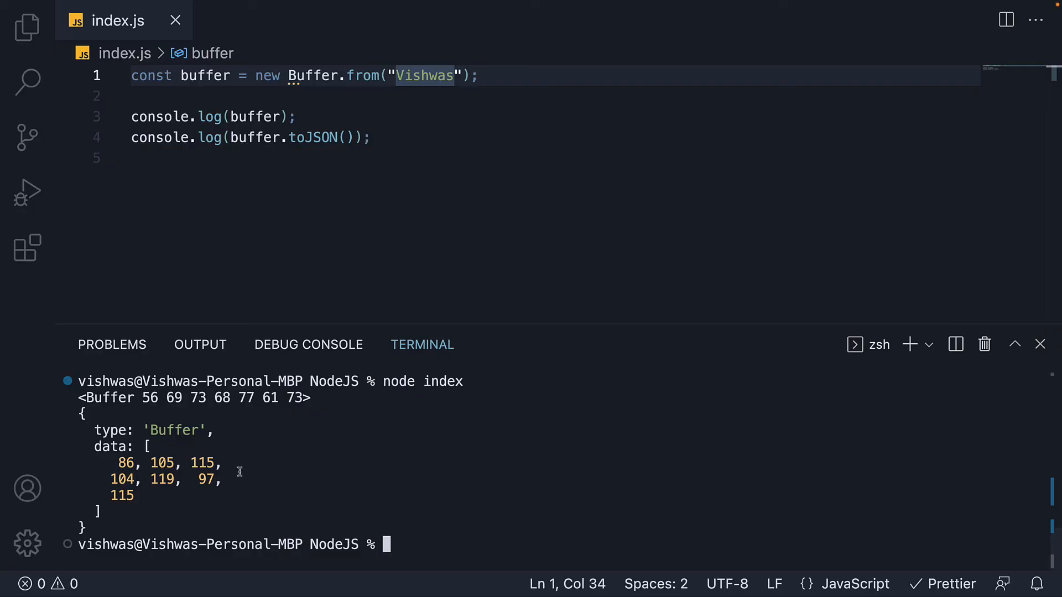
- Start a new console.log line above console.log(buffer) in index.js
{"action": "type", "text": "console.log(first)"}
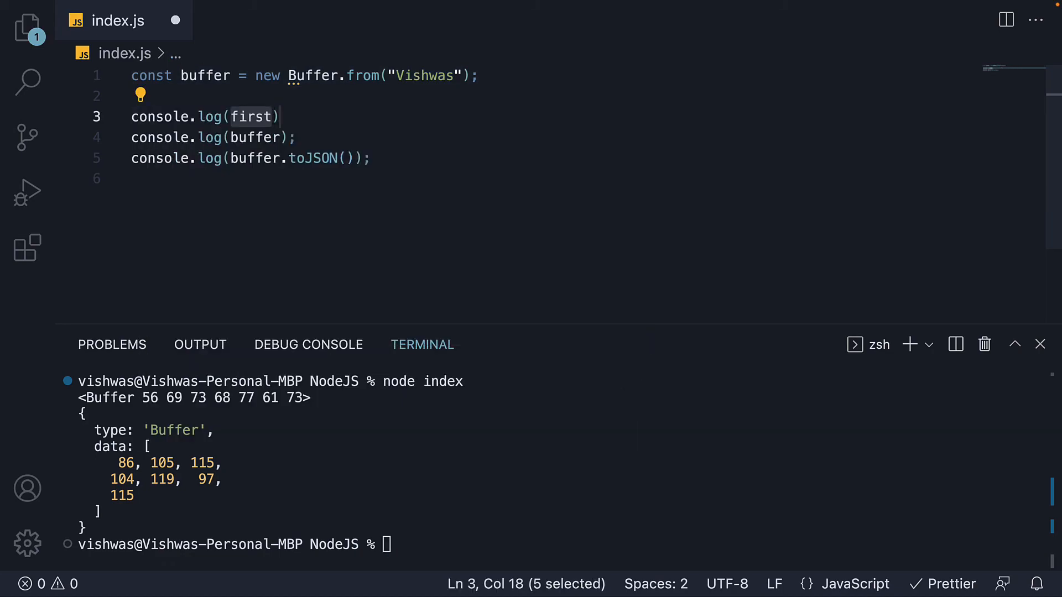
- Complete the line as console.log(buffer.toString()) so the output begins with Vishwas
{"action": "type", "text": "buffer.toString("}
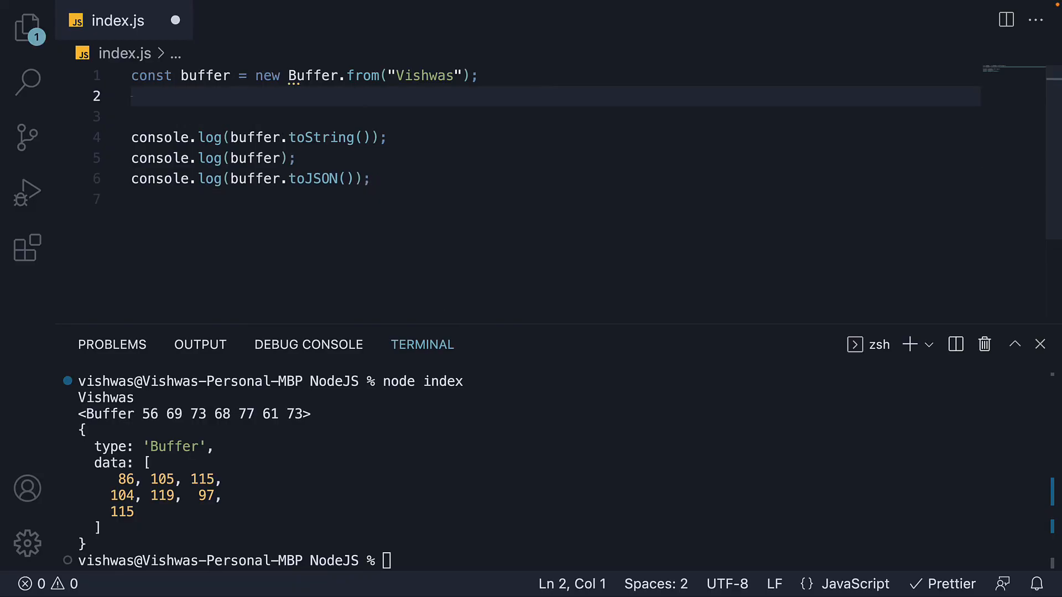
{"action": "type", "text": "buffer."}
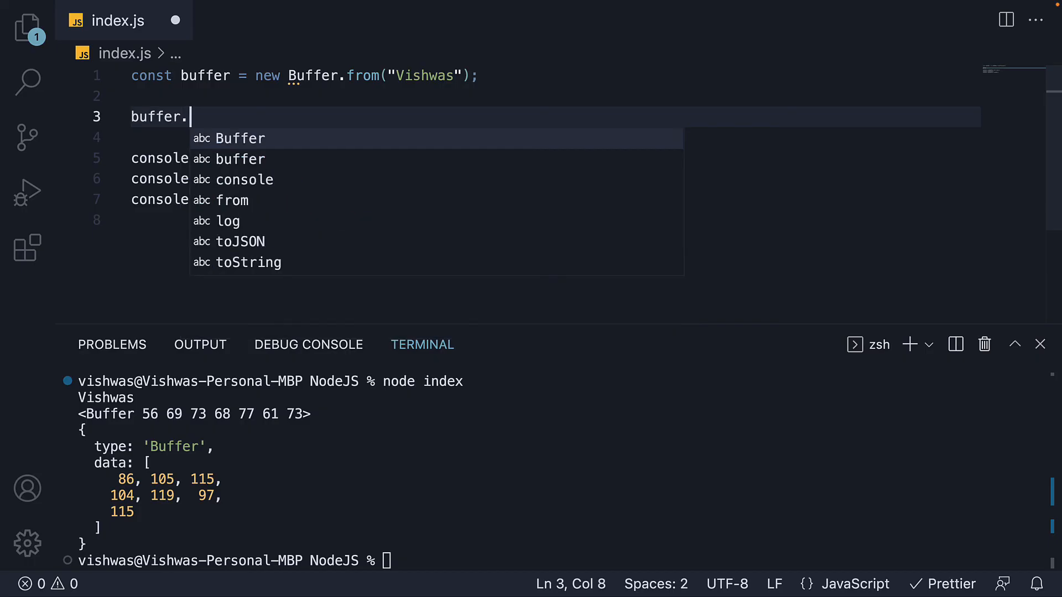
{"action": "type", "text": "write(\"\")"}
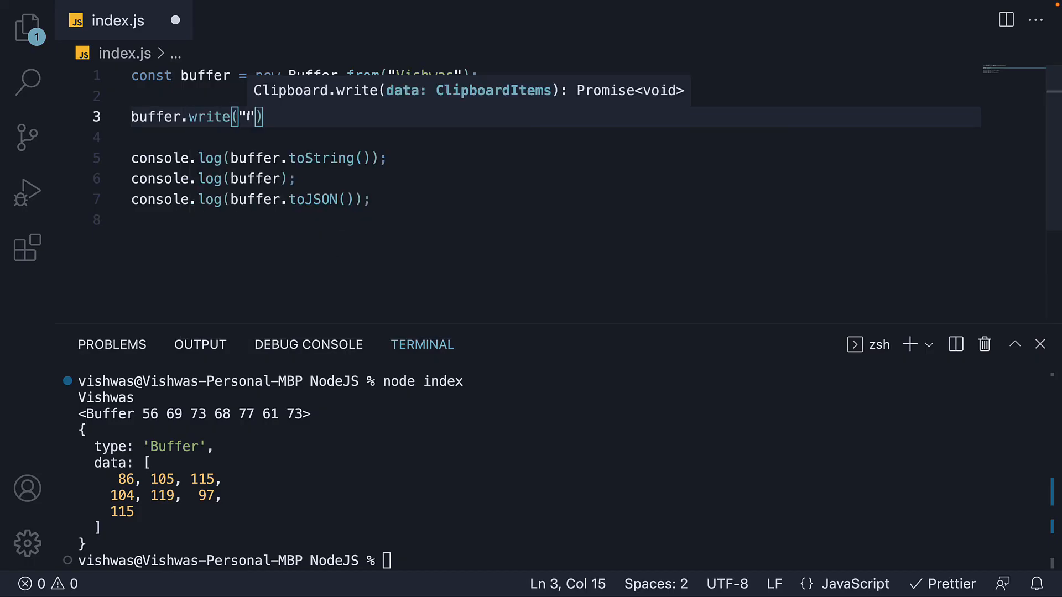
{"action": "type", "text": "Code"}
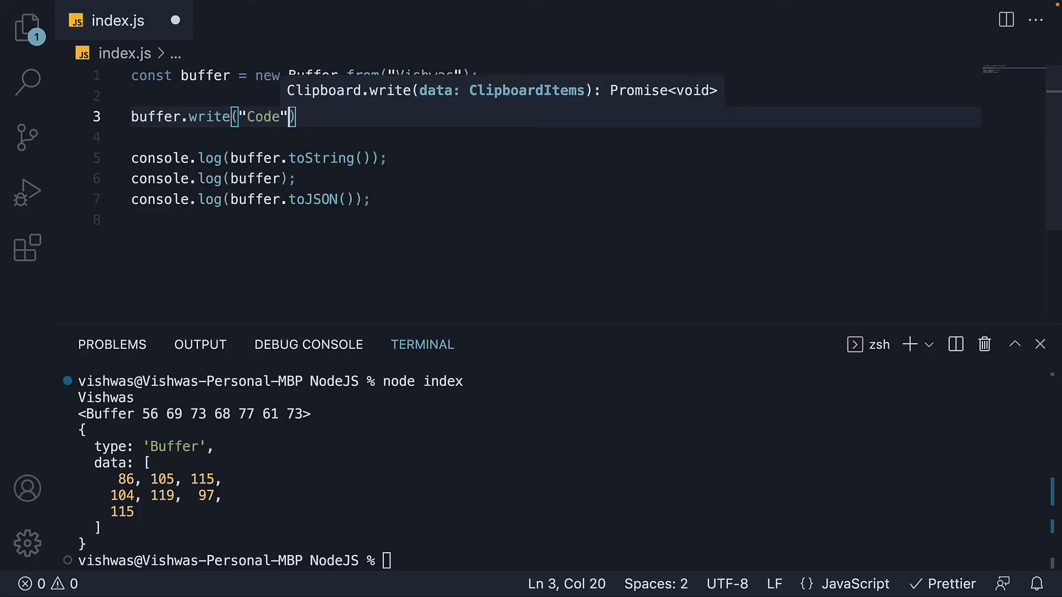
{"action": "type", "text": ";"}
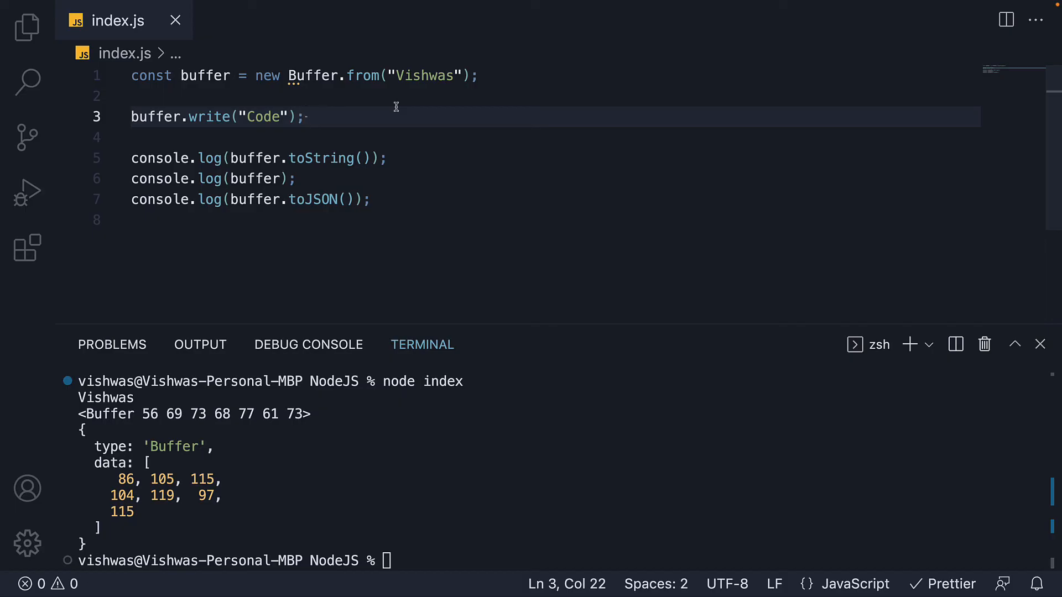
{"action": "type", "text": "c"}
{"action": "left_click", "coordinate": [554, 561]}
{"action": "type", "text": "node index"}
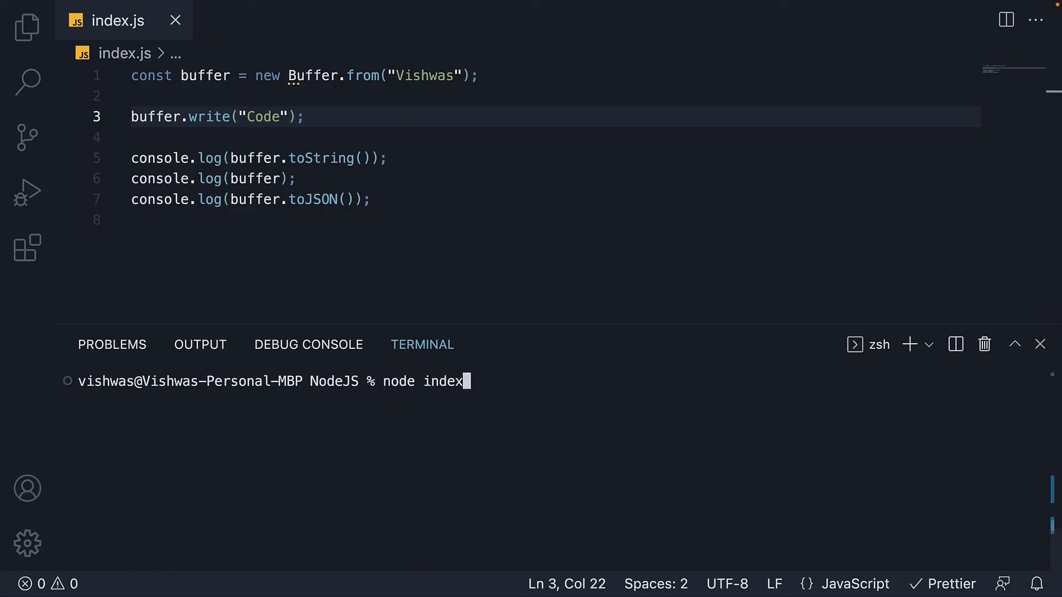
{"action": "key", "text": "Enter"}
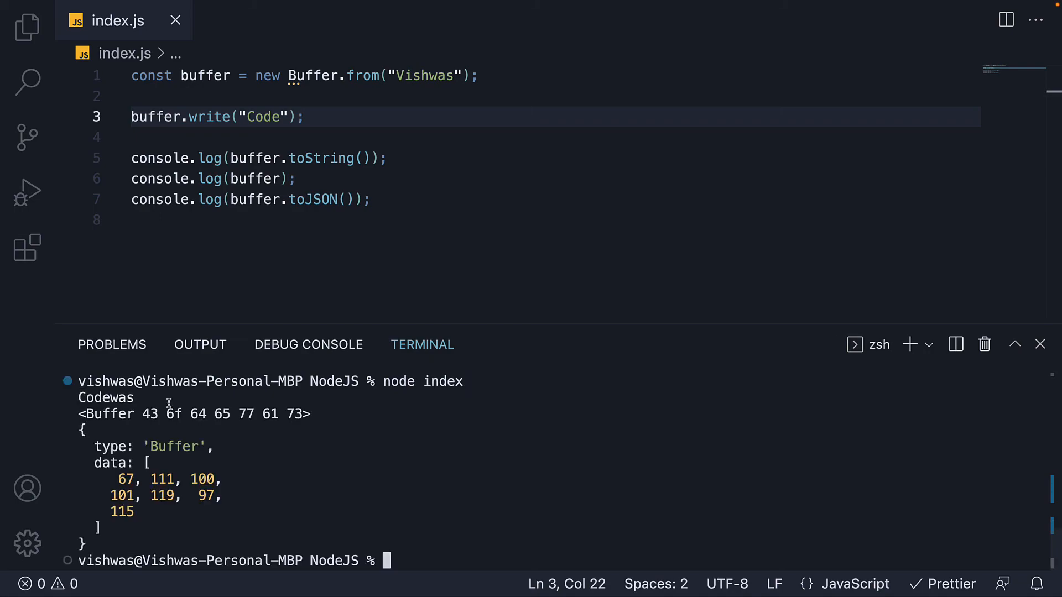
{"action": "mouse_move", "coordinate": [147, 399]}
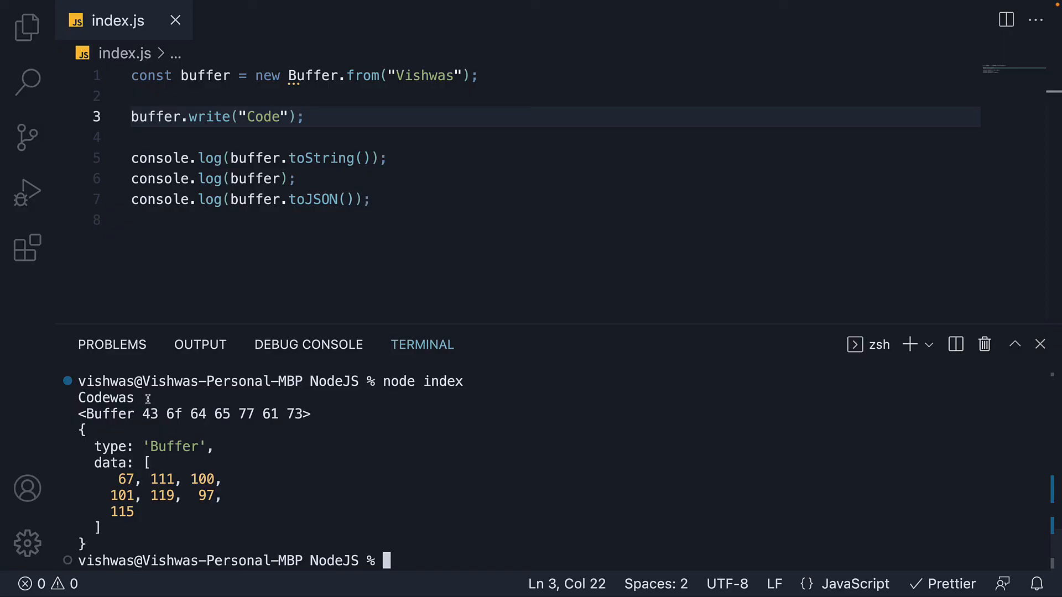
{"action": "mouse_move", "coordinate": [347, 104]}
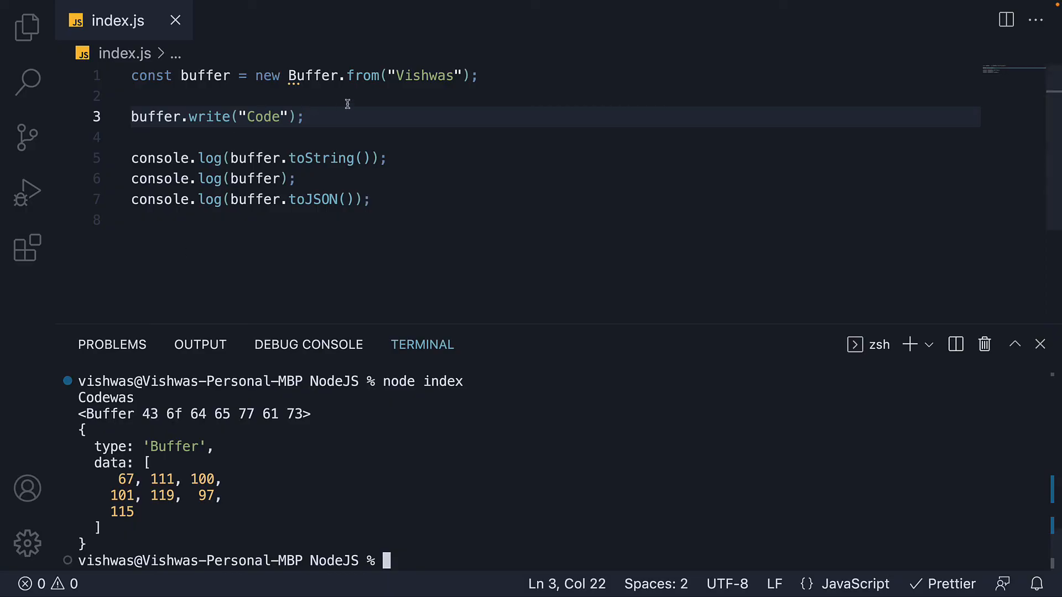
{"action": "mouse_move", "coordinate": [448, 153]}
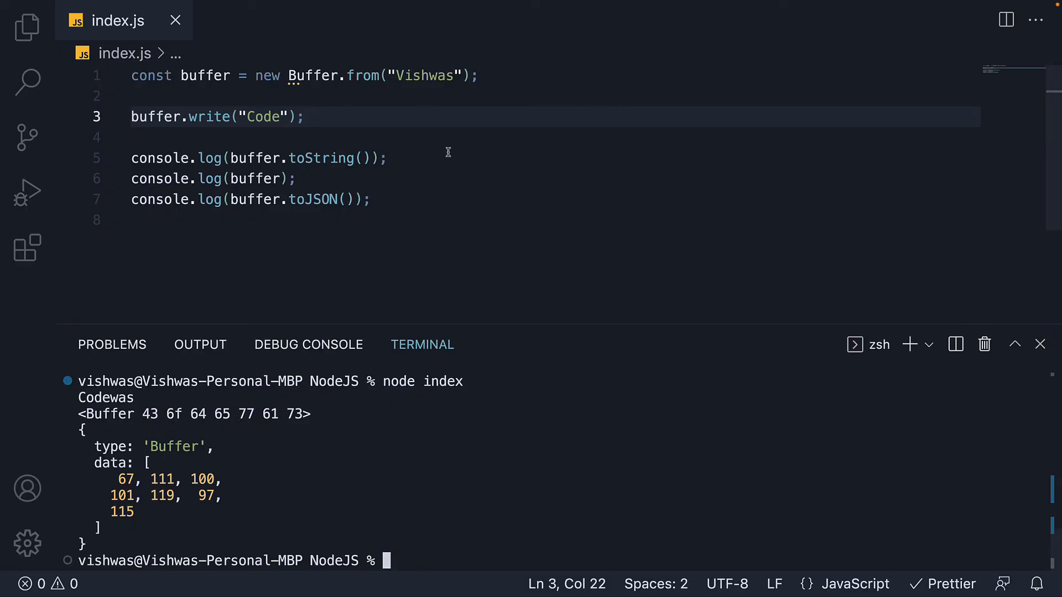
- Replace Code with Codevolution and rerun, printing the truncated Codevol, bytes 43 6f 64 65 76 6f 6c
{"action": "double_click", "coordinate": [264, 117]}
{"action": "type", "text": "node ind"}
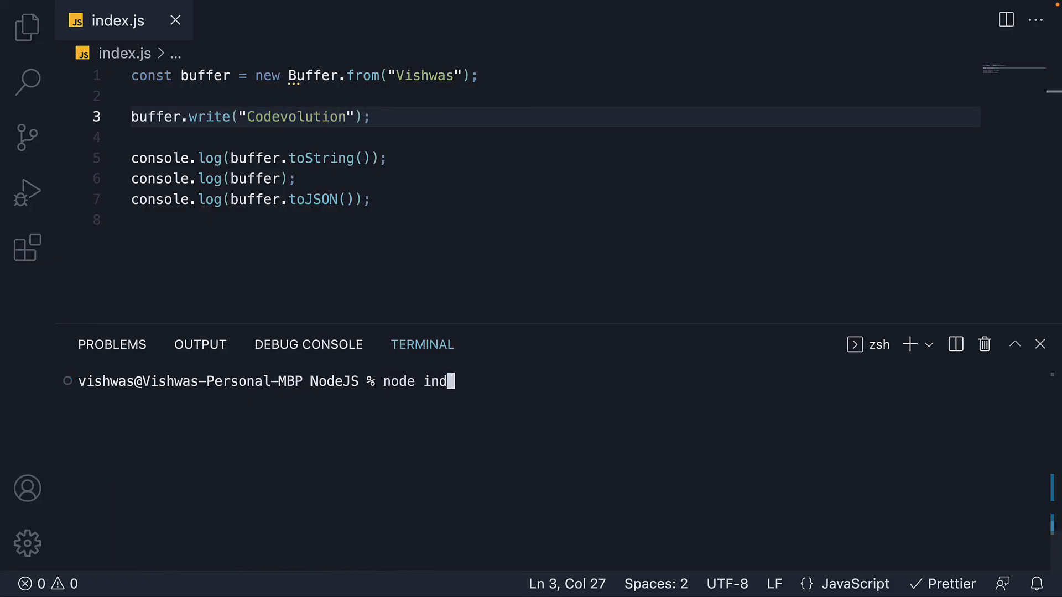
{"action": "key", "text": "Enter"}
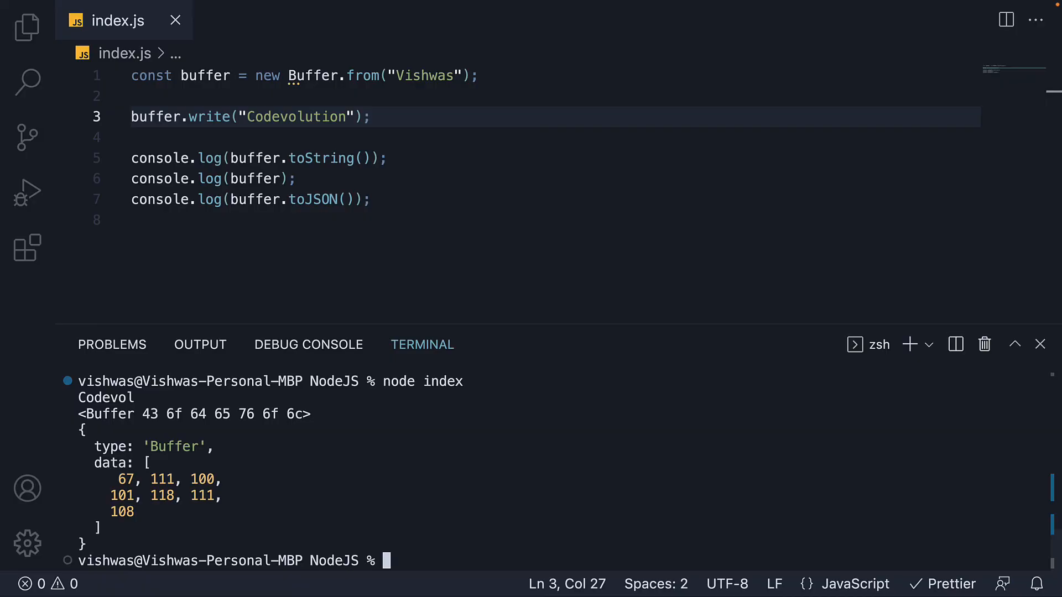
{"action": "mouse_move", "coordinate": [418, 433]}
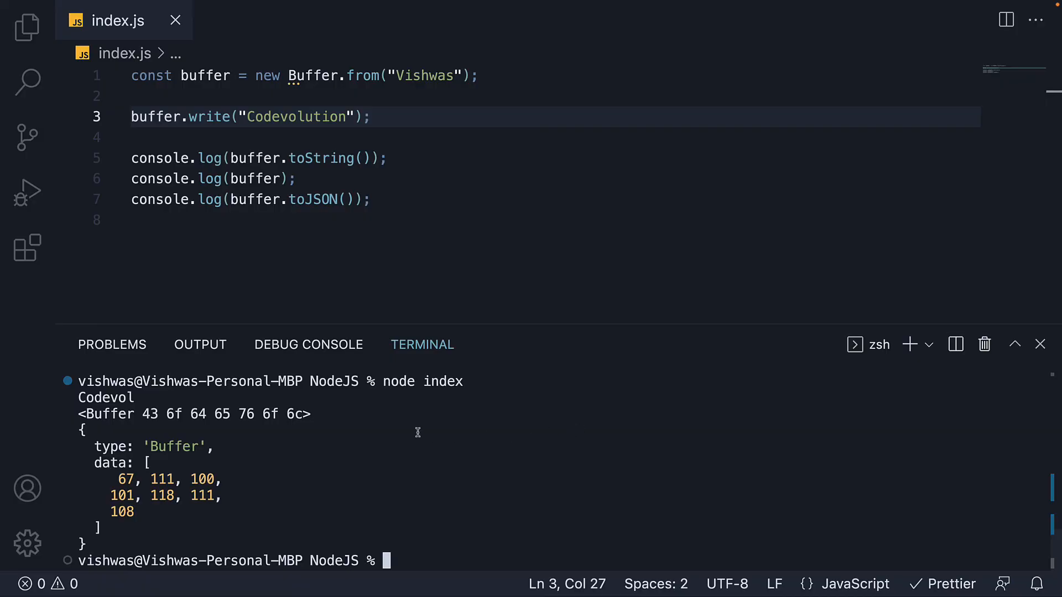
{"action": "mouse_move", "coordinate": [152, 427]}
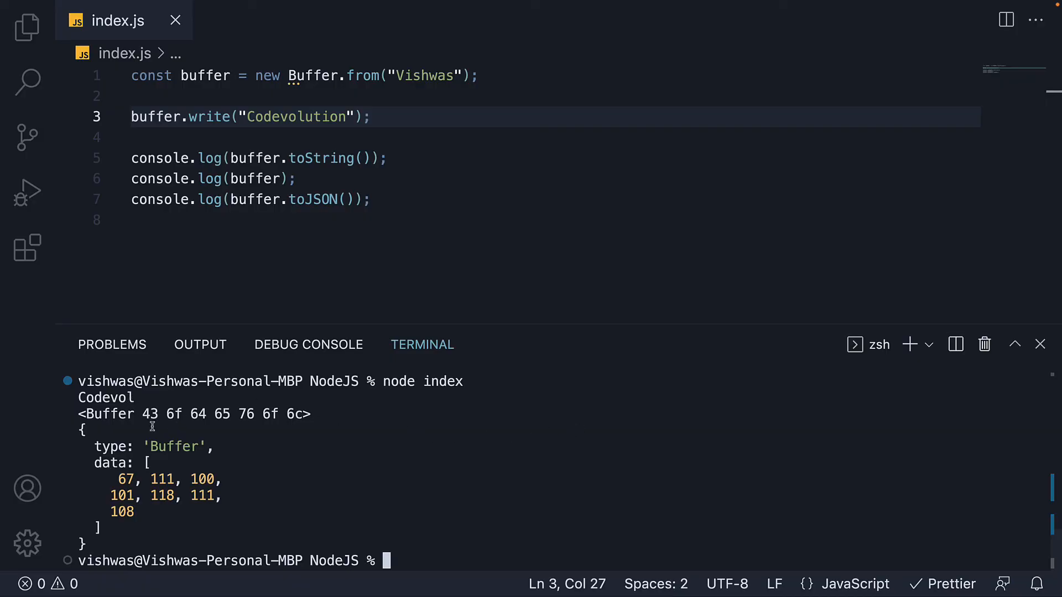